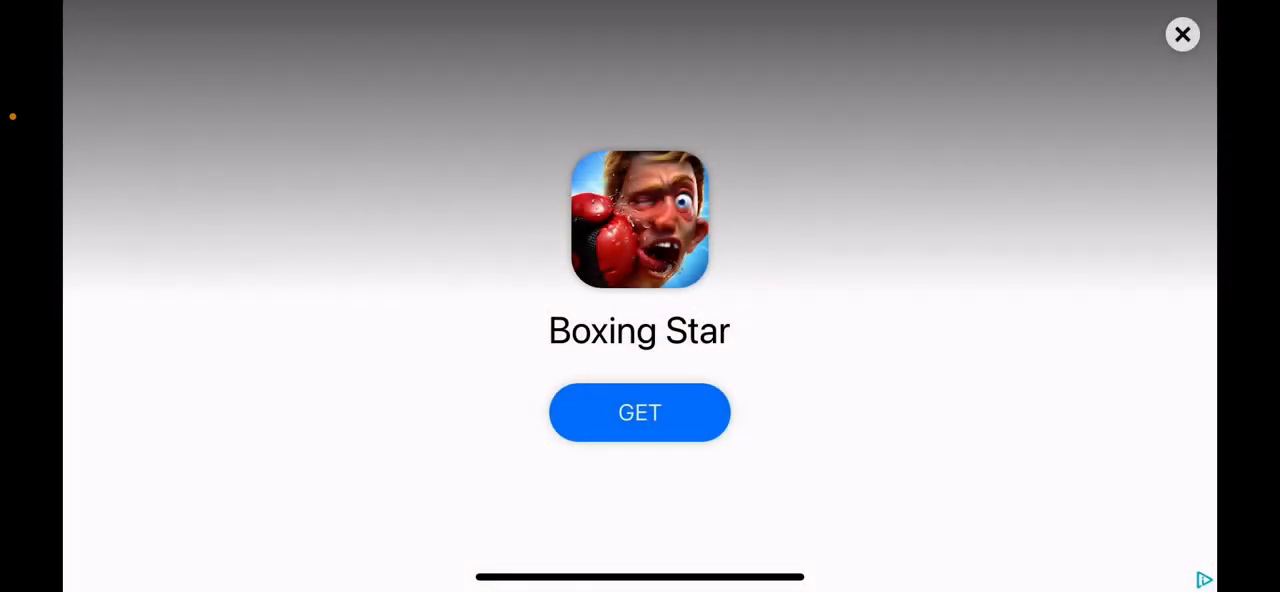
# Dismiss the Boxing Star ad to reveal the P1 WINS screen with a 3–5 score.
pyautogui.click(1182, 34)
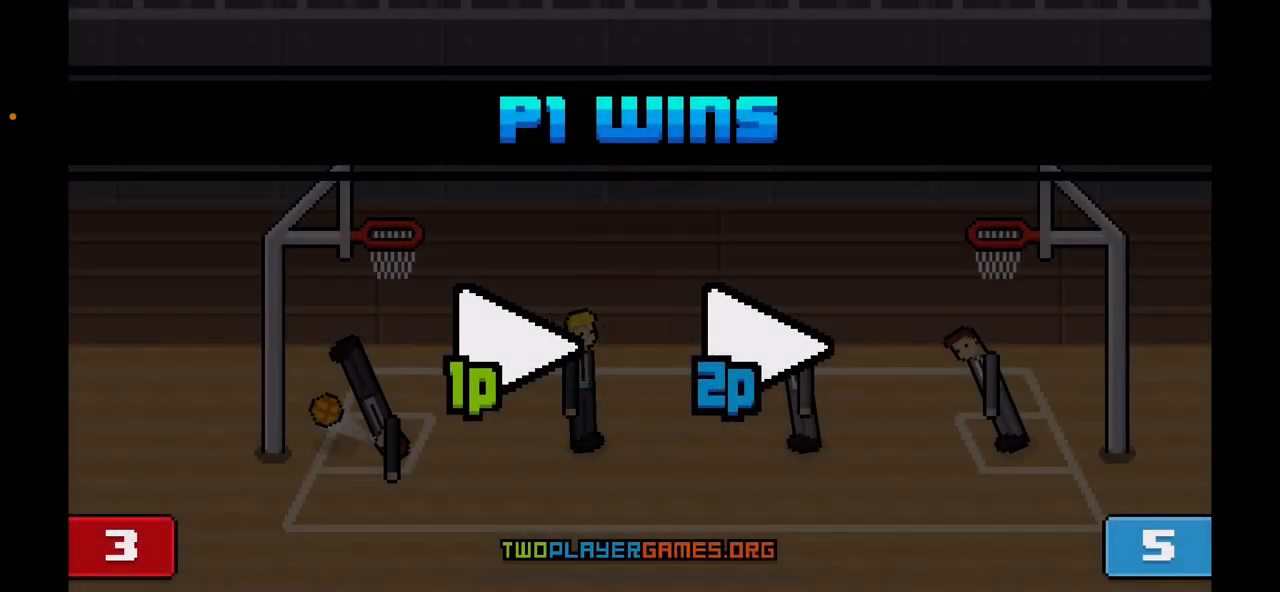